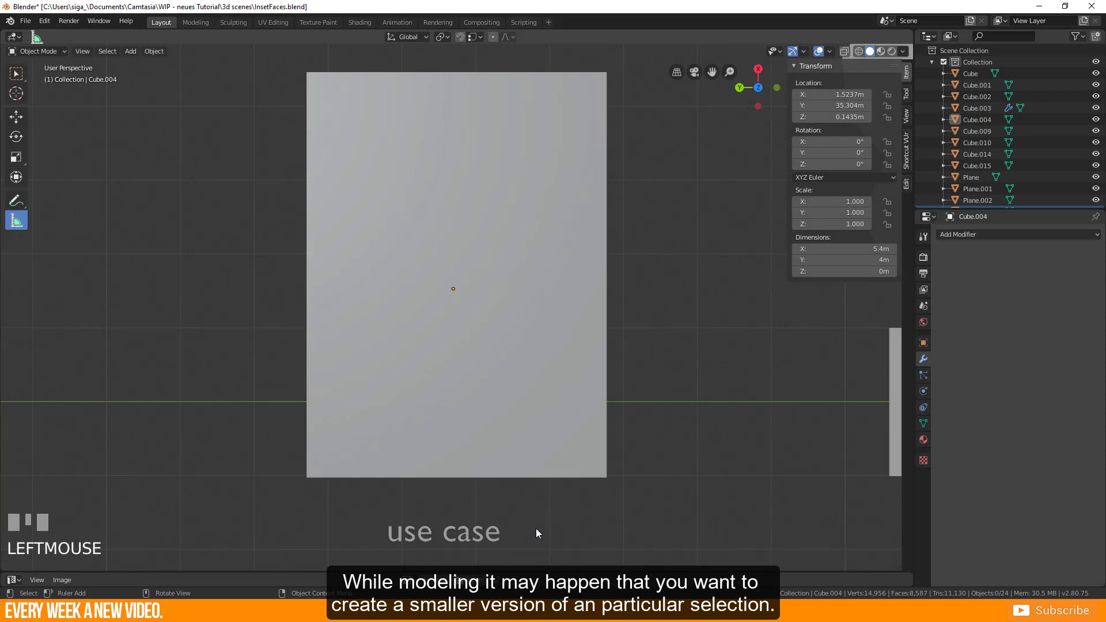
Extrude the circle-selected face patch in place, scale it into a smaller inner copy, then undo it.
{"action": "key", "text": "Tab"}
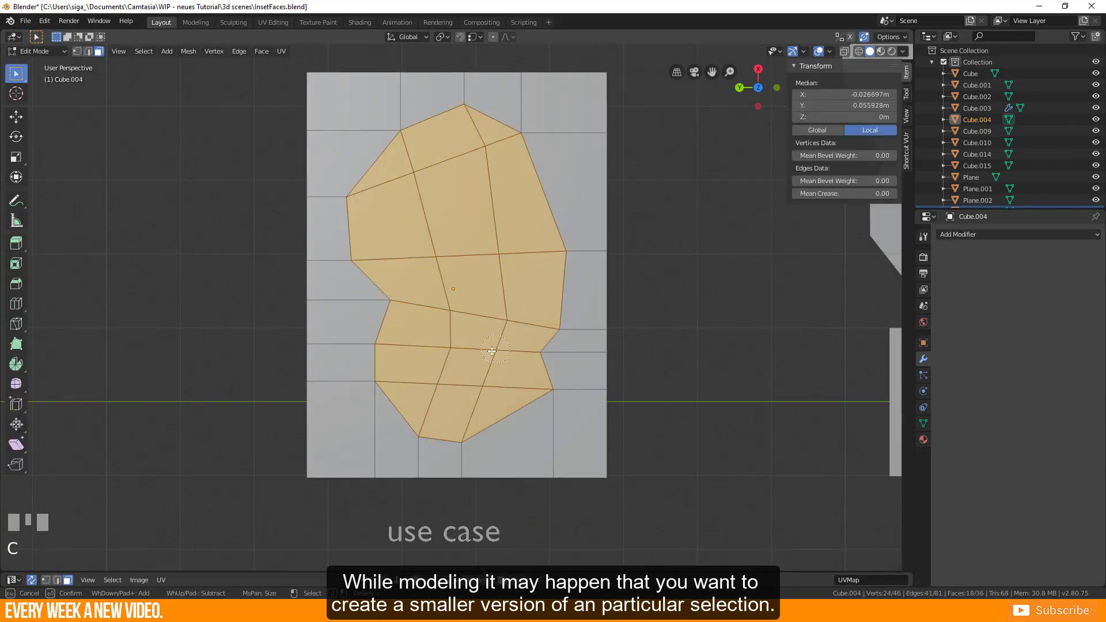
{"action": "key", "text": "e"}
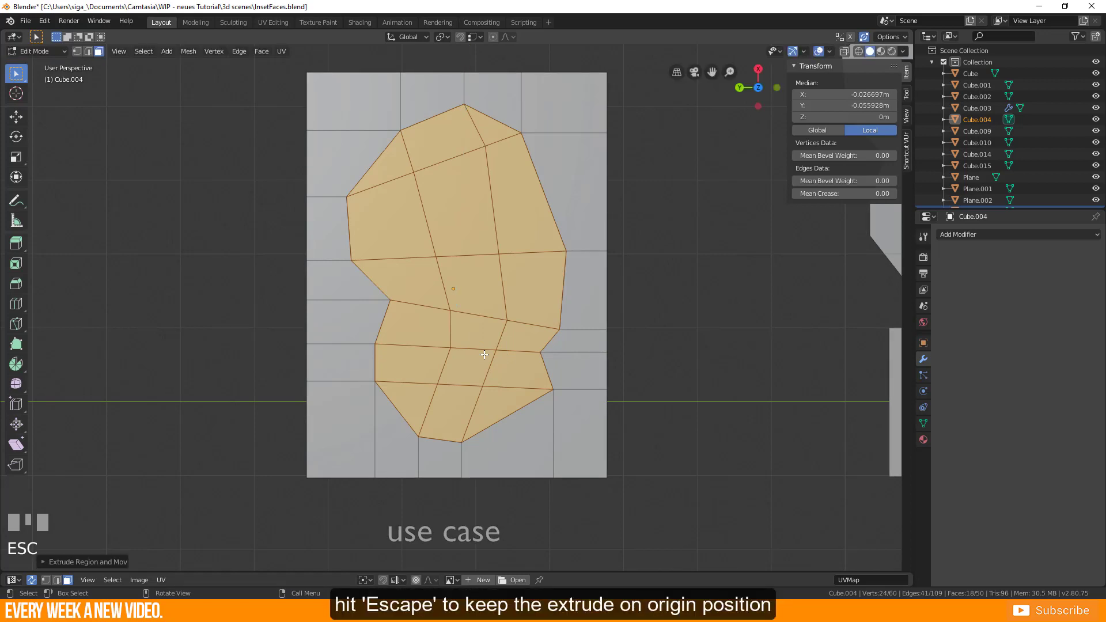
{"action": "key", "text": "s"}
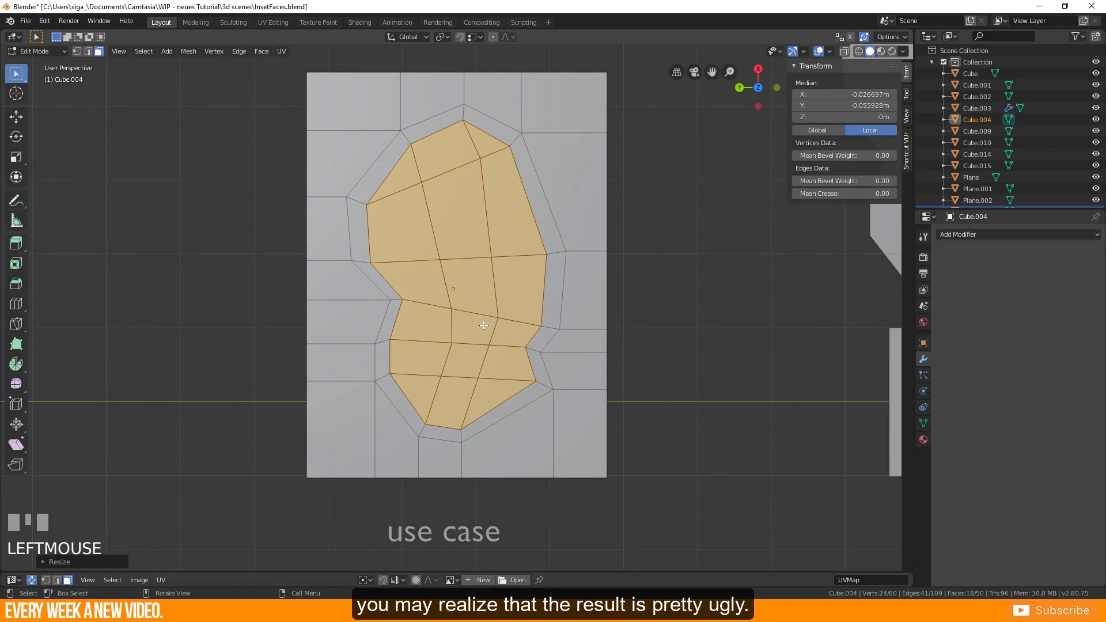
{"action": "key", "text": "ctrl+z"}
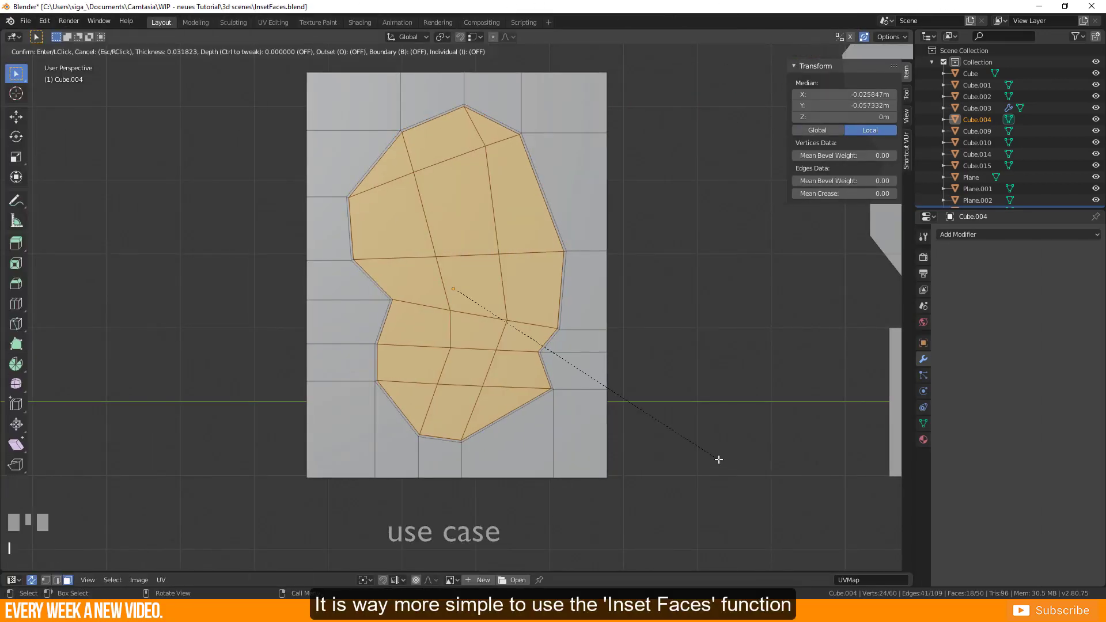
{"action": "mouse_move", "coordinate": [703, 439]}
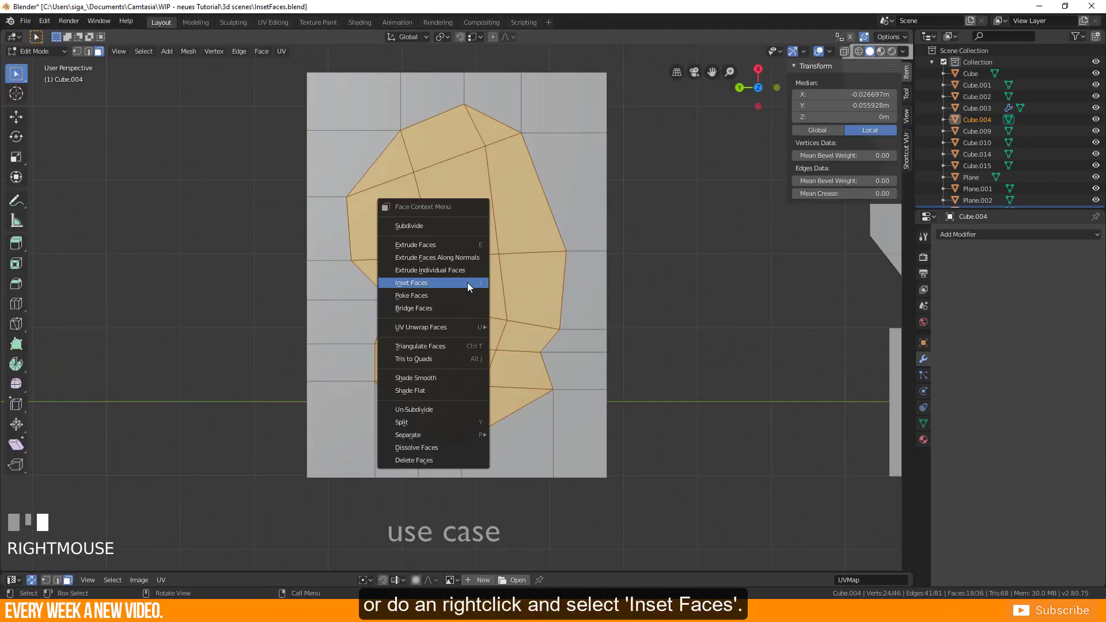
Inset the selected face patch via Inset Faces, confirming a thin border ring.
{"action": "left_click", "coordinate": [411, 284]}
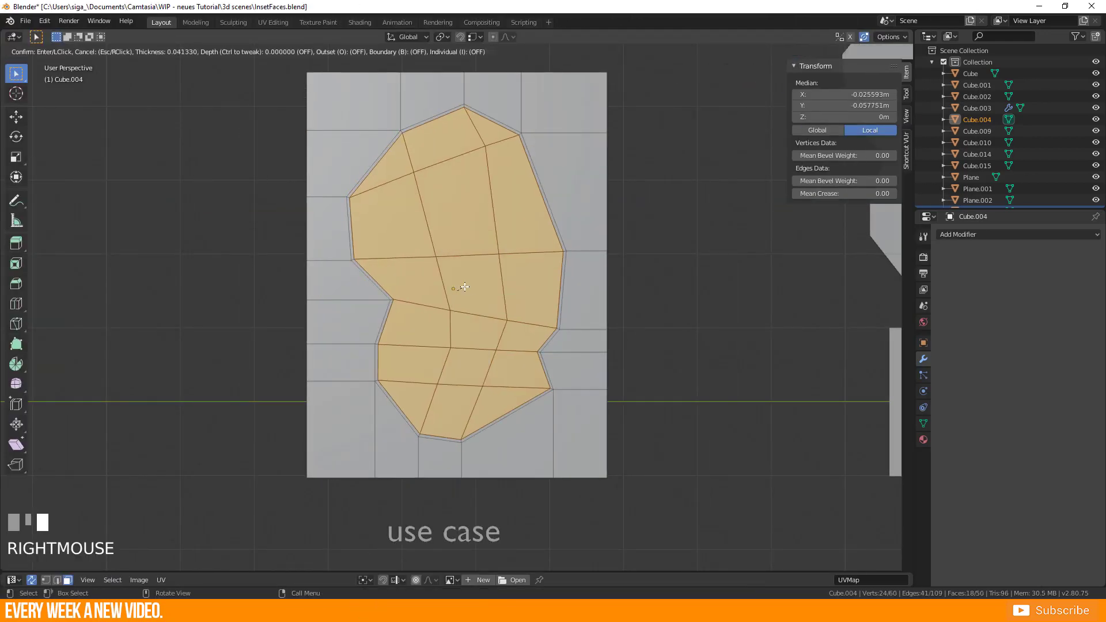
{"action": "left_click", "coordinate": [458, 289]}
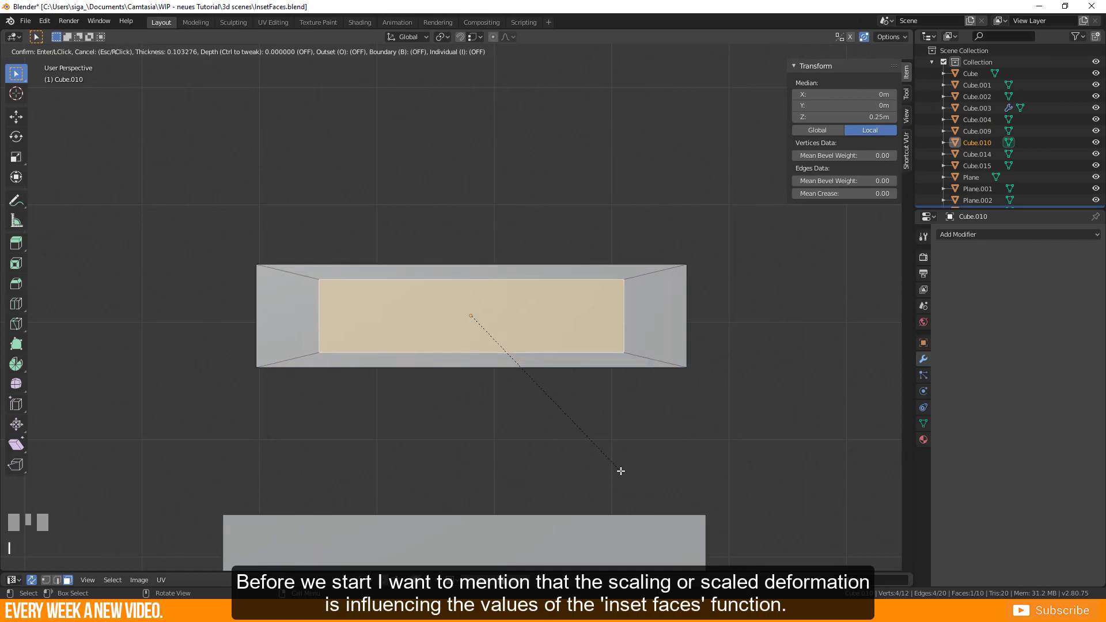
Confirm the inset on the stretched box's top face before checking its Y scale of 7.000.
{"action": "left_click", "coordinate": [618, 354]}
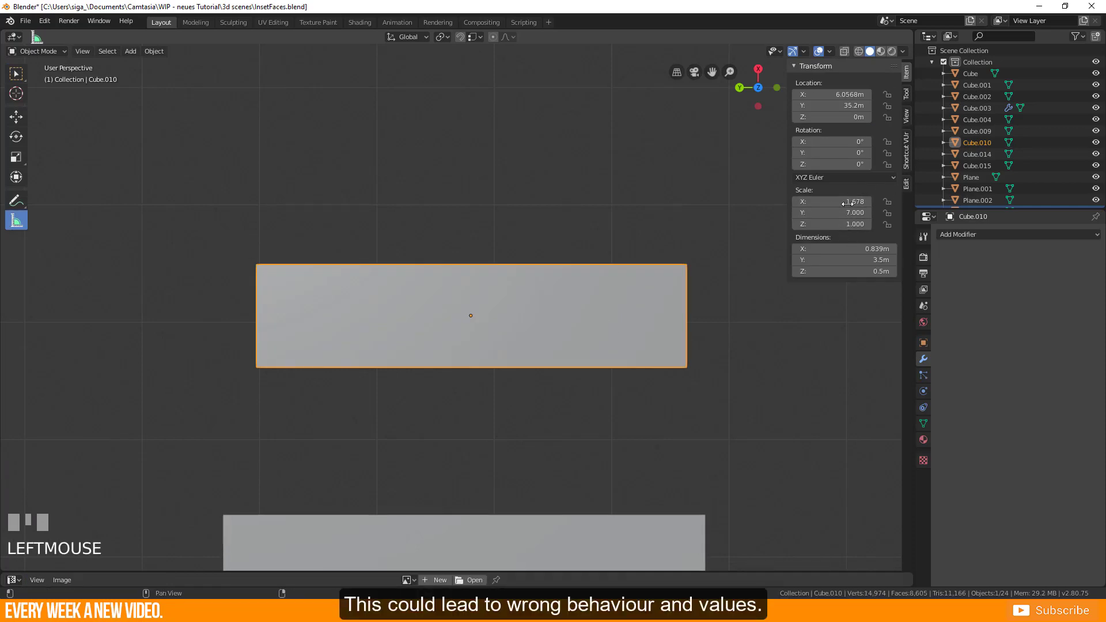
{"action": "mouse_move", "coordinate": [843, 212]}
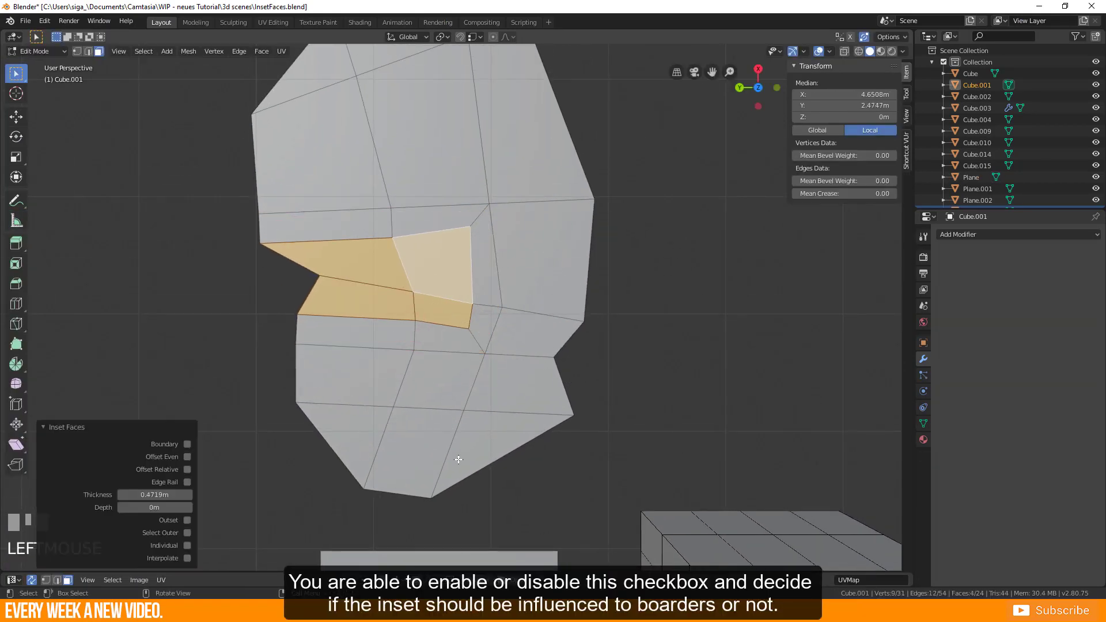
Toggle the Boundary checkbox in the Inset Faces panel for the irregular mesh's inset.
{"action": "left_click", "coordinate": [188, 443]}
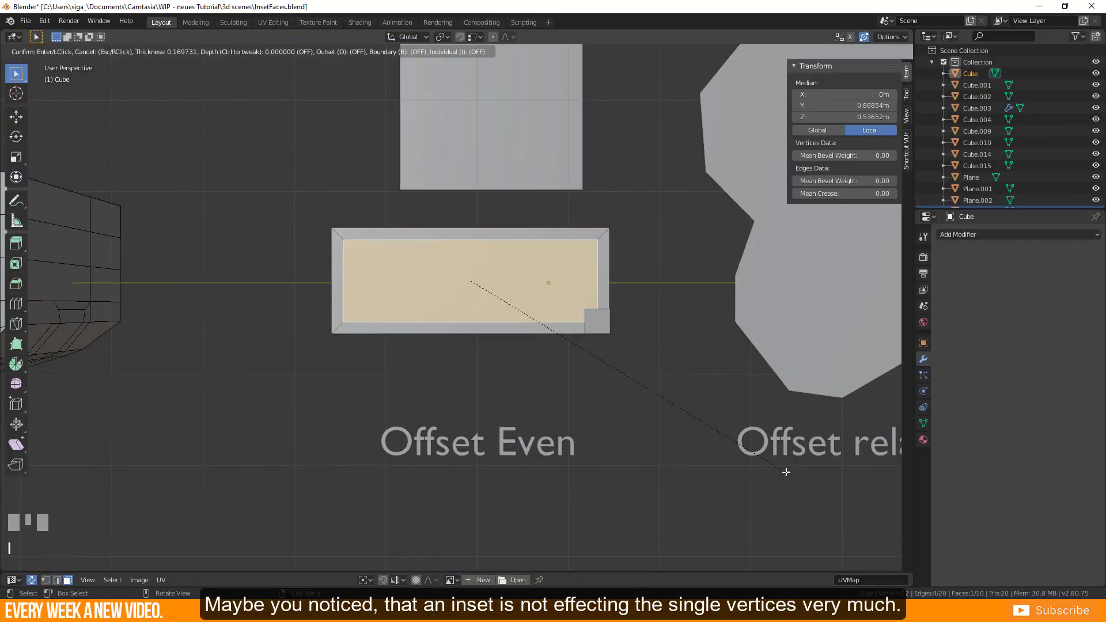
{"action": "mouse_move", "coordinate": [779, 477]}
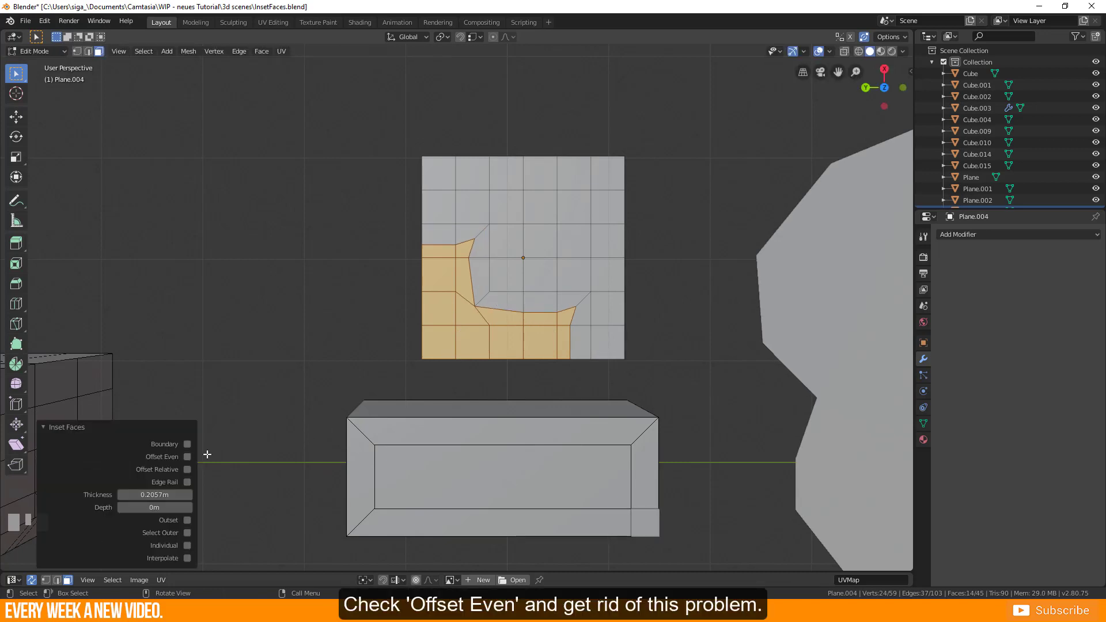
Enable Offset Even and Boundary on the L-shaped inset, then inset the box top by 0.427 m.
{"action": "left_click", "coordinate": [186, 456]}
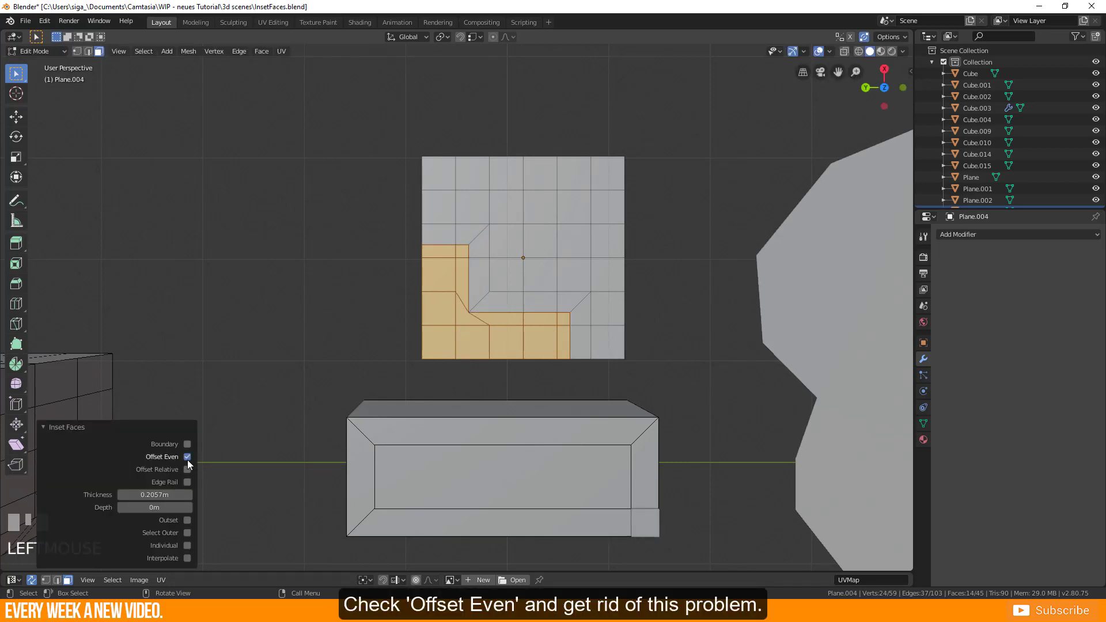
{"action": "left_click", "coordinate": [186, 456]}
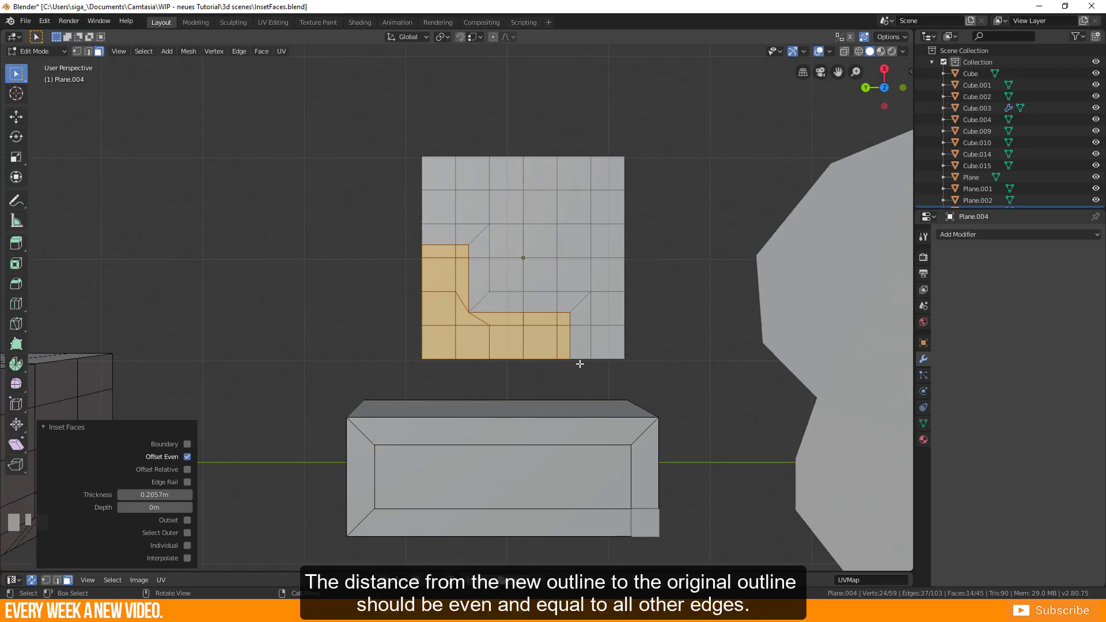
{"action": "left_click", "coordinate": [186, 443]}
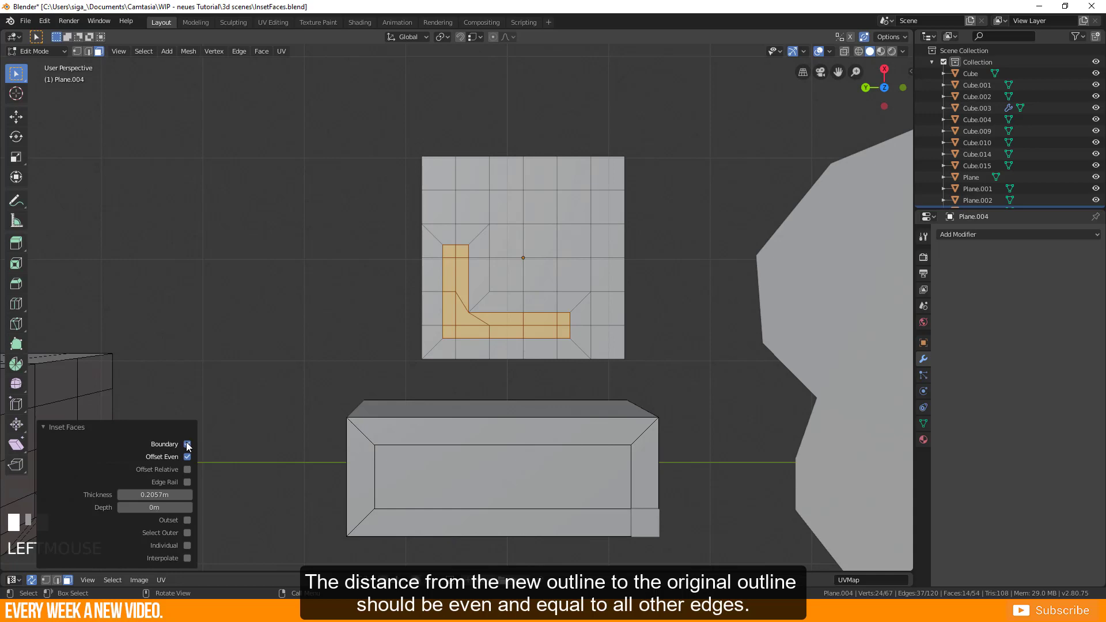
{"action": "key", "text": "Tab"}
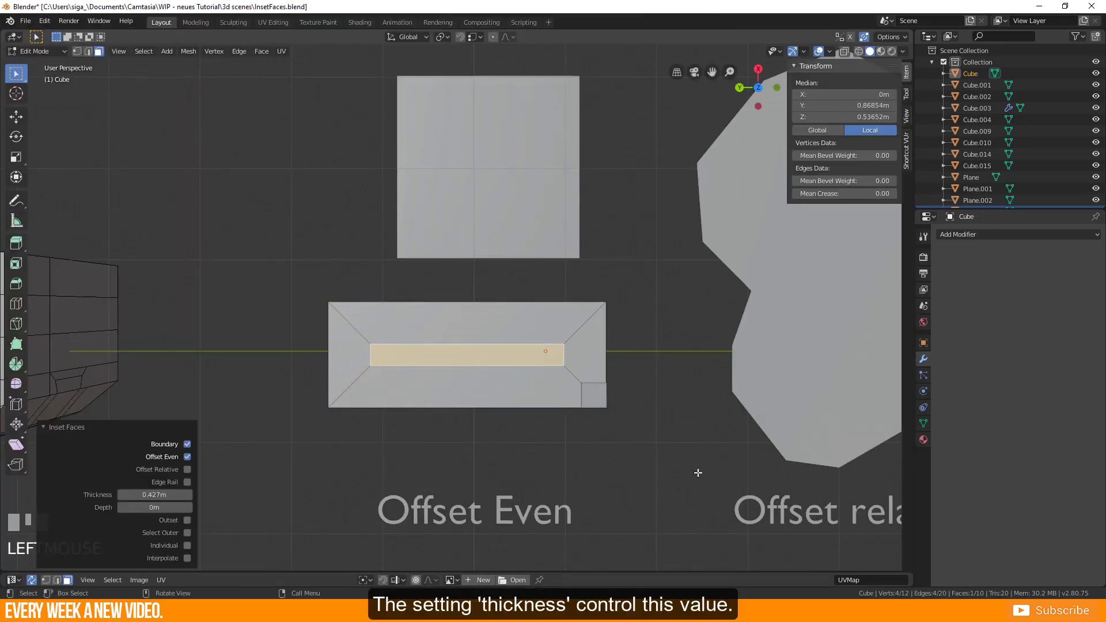
{"action": "left_click", "coordinate": [153, 494]}
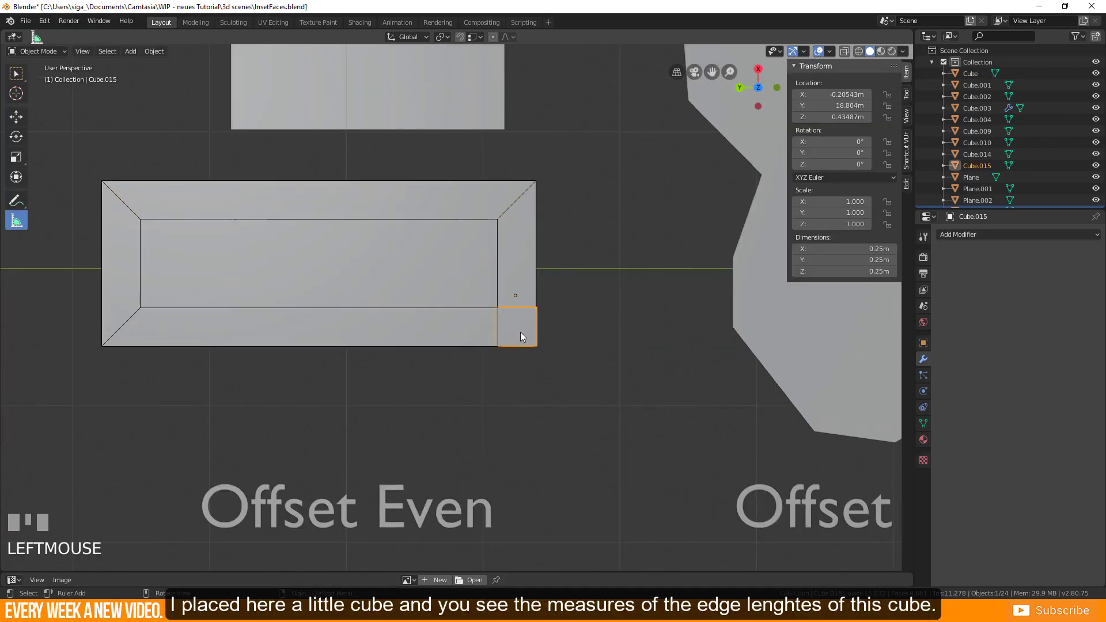
Enter Edit Mode on the small 0.25 m cube Cube.015 to show its edge lengths.
{"action": "key", "text": "Tab"}
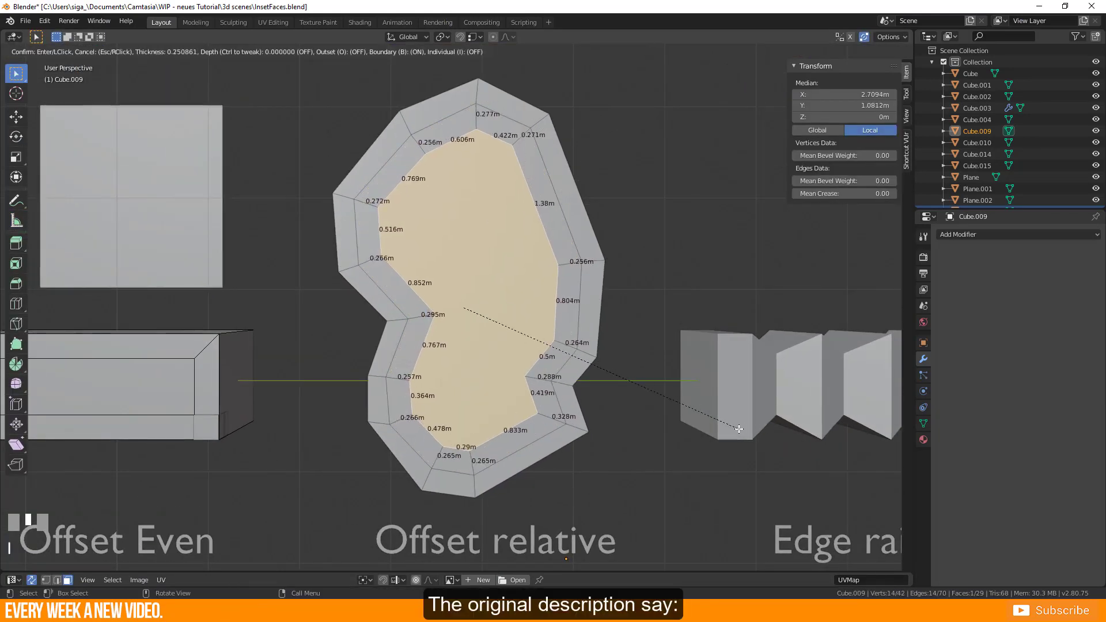
Confirm the inset on Cube.009 and adjust its Thickness with Offset Relative on.
{"action": "left_click", "coordinate": [738, 430]}
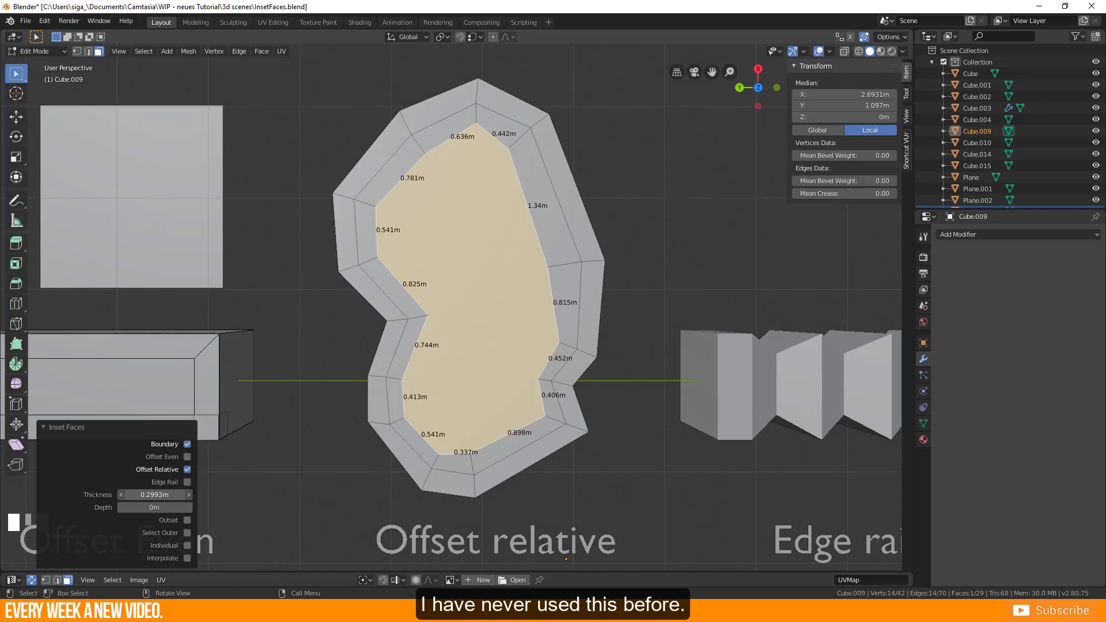
{"action": "left_click_drag", "start_coordinate": [155, 494], "coordinate": [145, 494]}
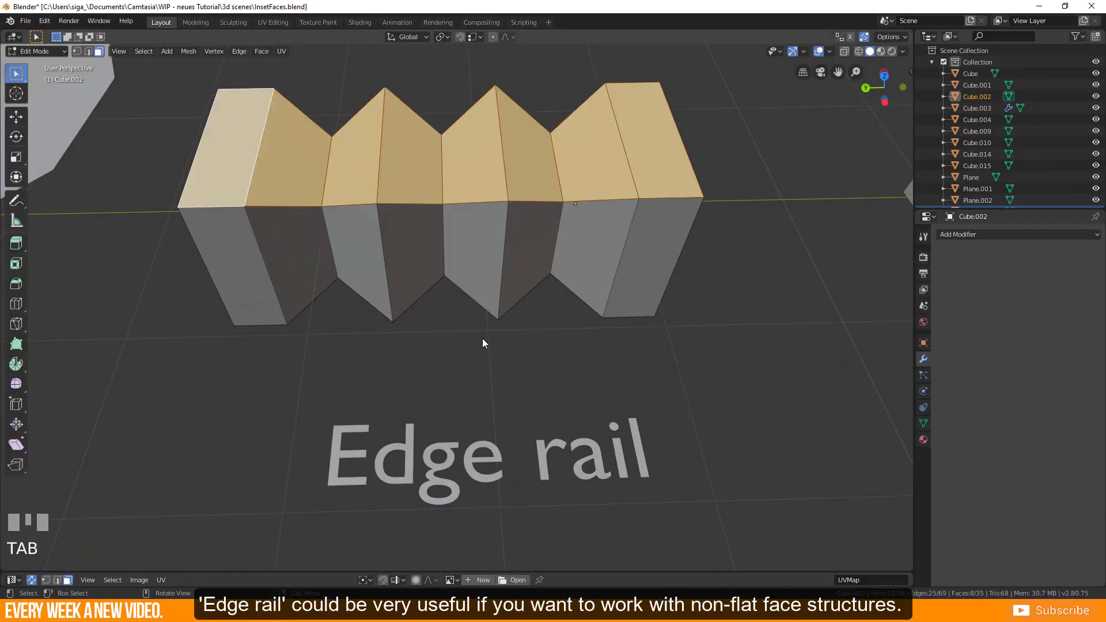
{"action": "mouse_move", "coordinate": [740, 431]}
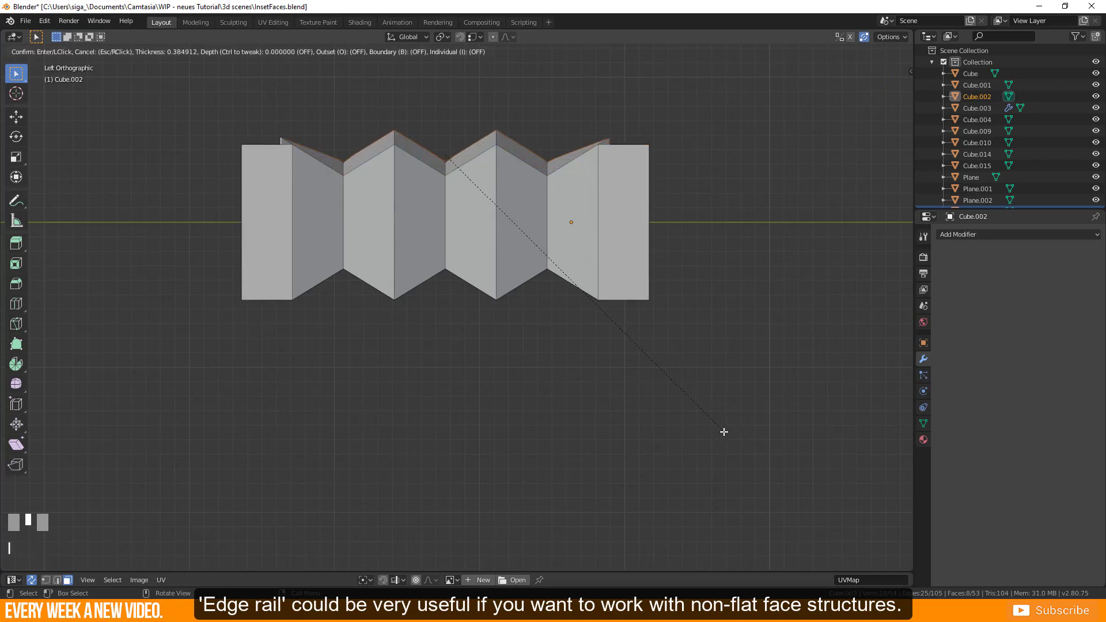
{"action": "mouse_move", "coordinate": [698, 403]}
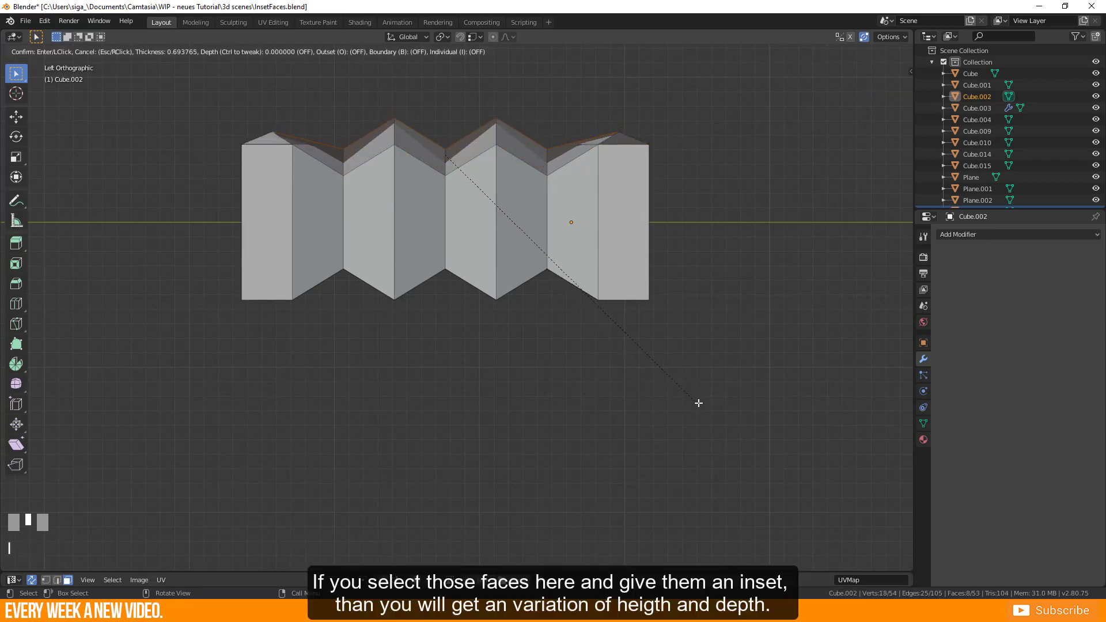
{"action": "mouse_move", "coordinate": [780, 415]}
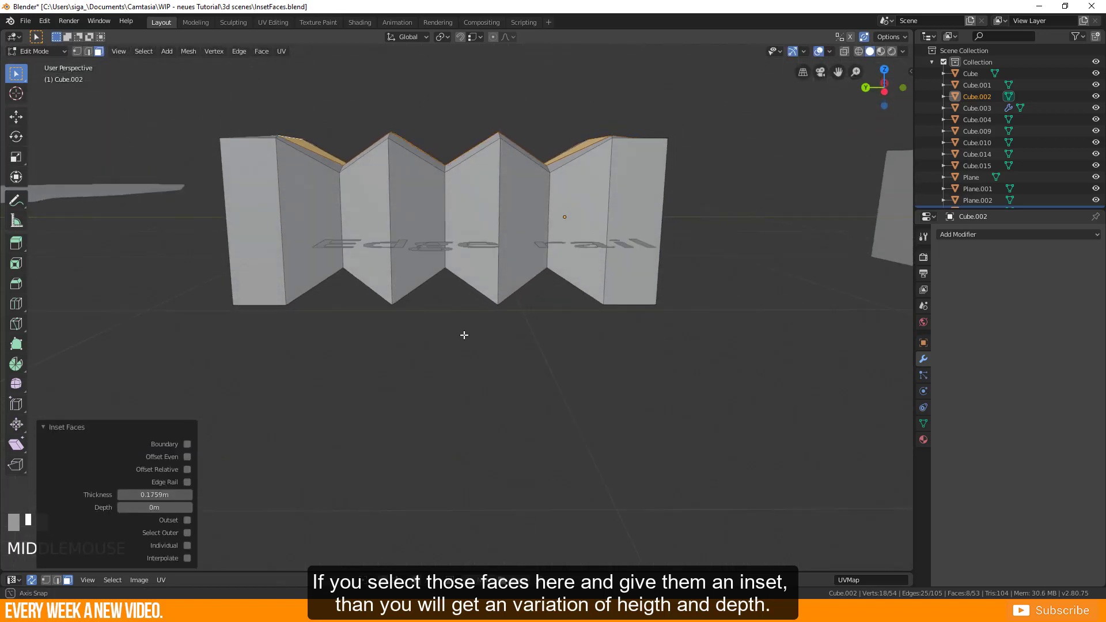
View the zigzag wall from the side and enable Edge Rail for the 0.1877 m inset.
{"action": "key", "text": "3"}
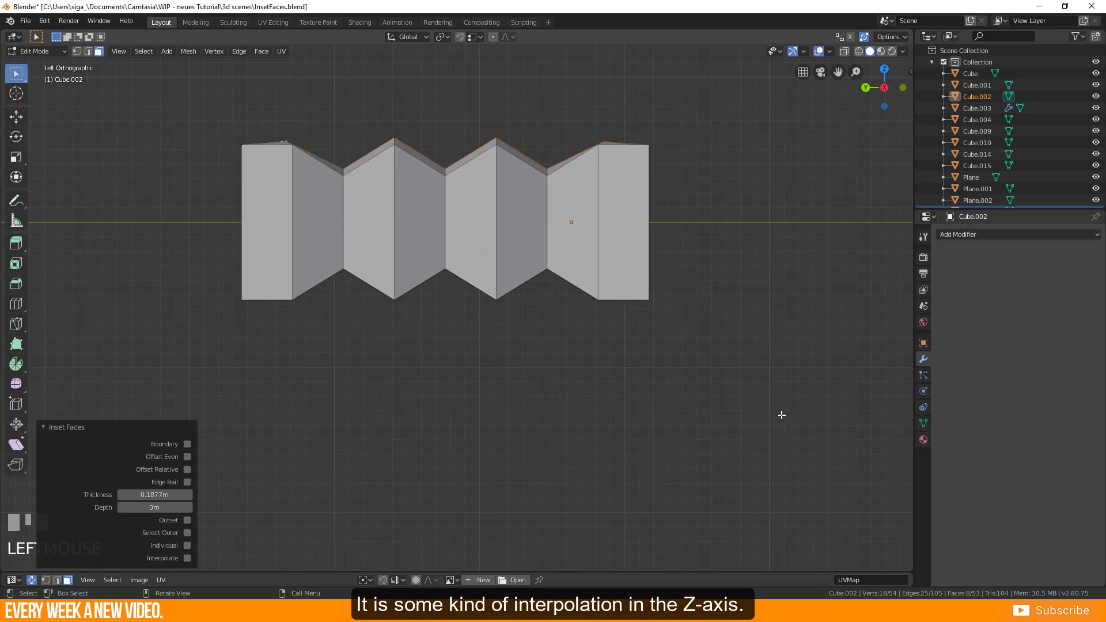
{"action": "mouse_move", "coordinate": [339, 463]}
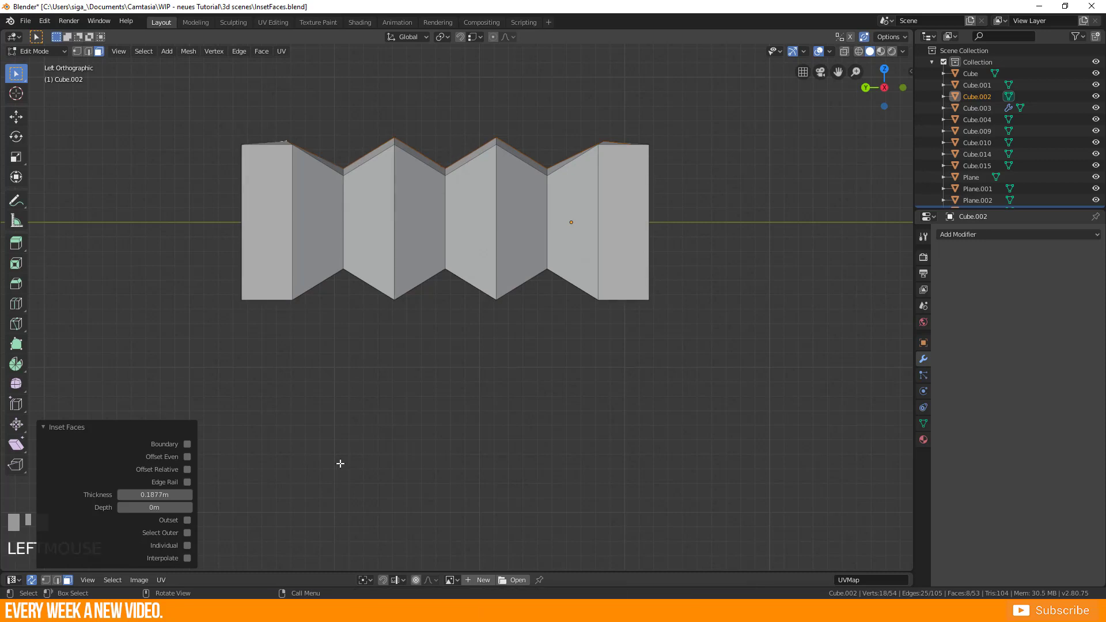
{"action": "left_click", "coordinate": [187, 482]}
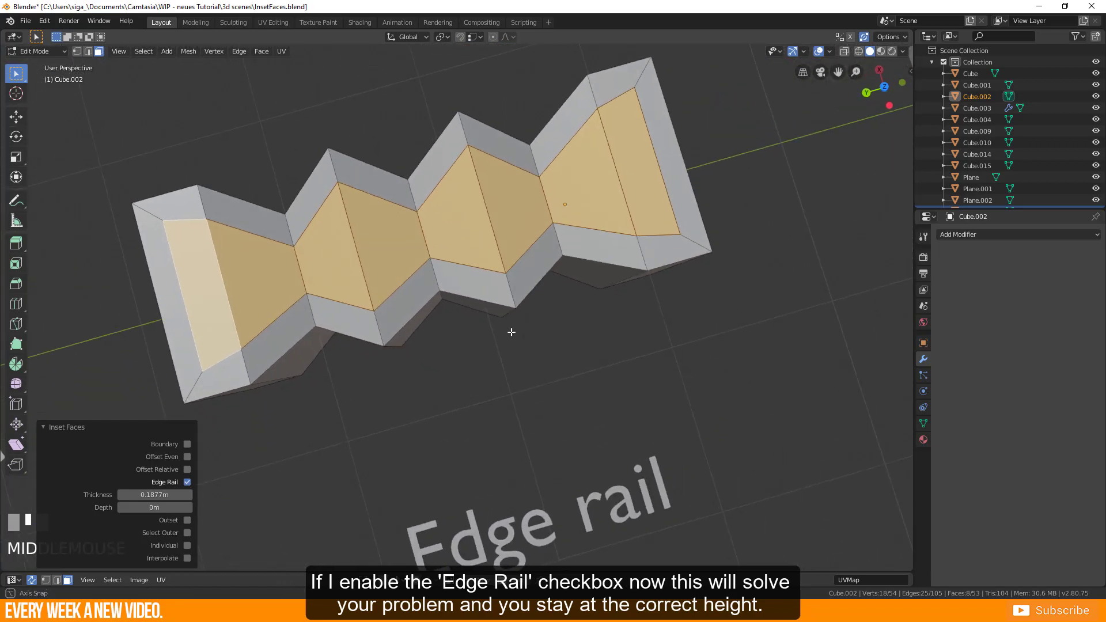
{"action": "left_click", "coordinate": [186, 456]}
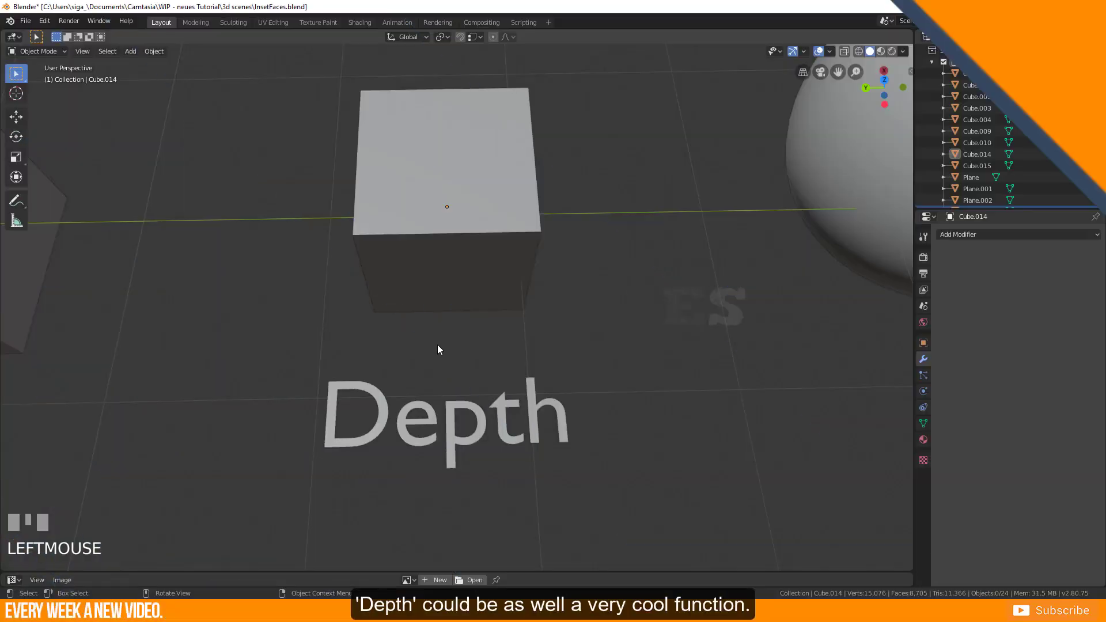
Inset the cube's top and front faces with zero thickness and drag the Depth value.
{"action": "key", "text": "Tab"}
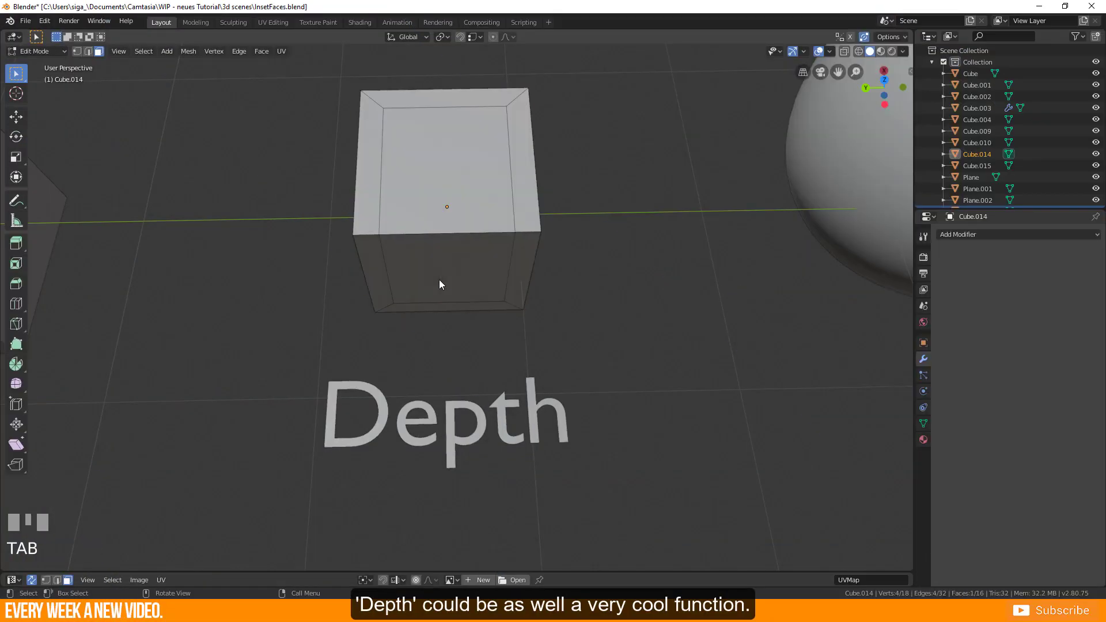
{"action": "left_click", "coordinate": [441, 285]}
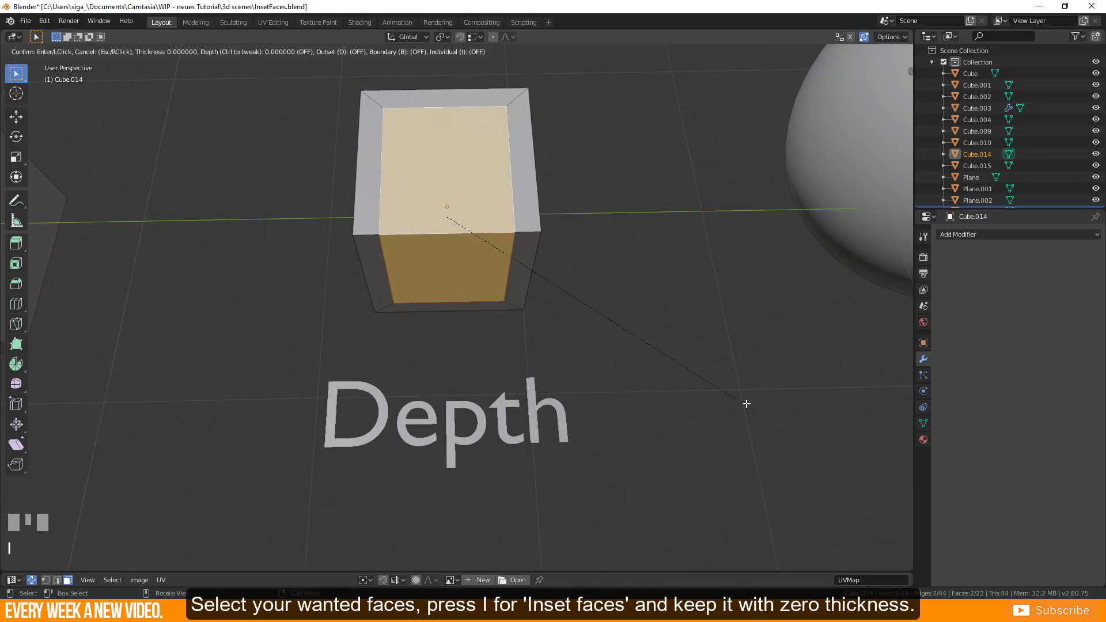
{"action": "left_click", "coordinate": [745, 403]}
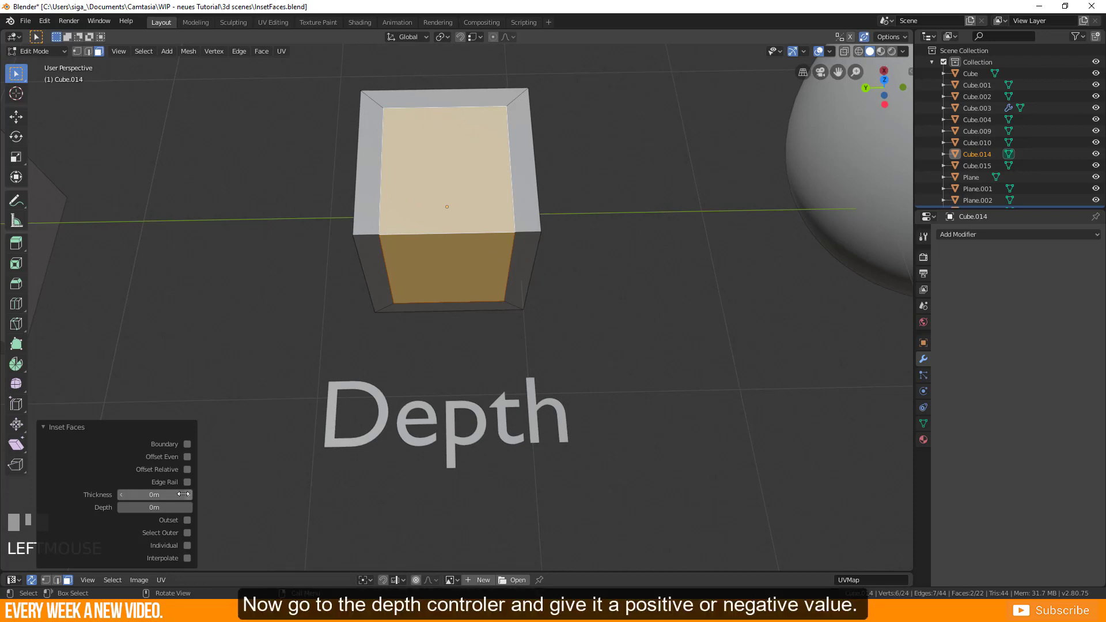
{"action": "left_click_drag", "start_coordinate": [153, 506], "coordinate": [166, 507]}
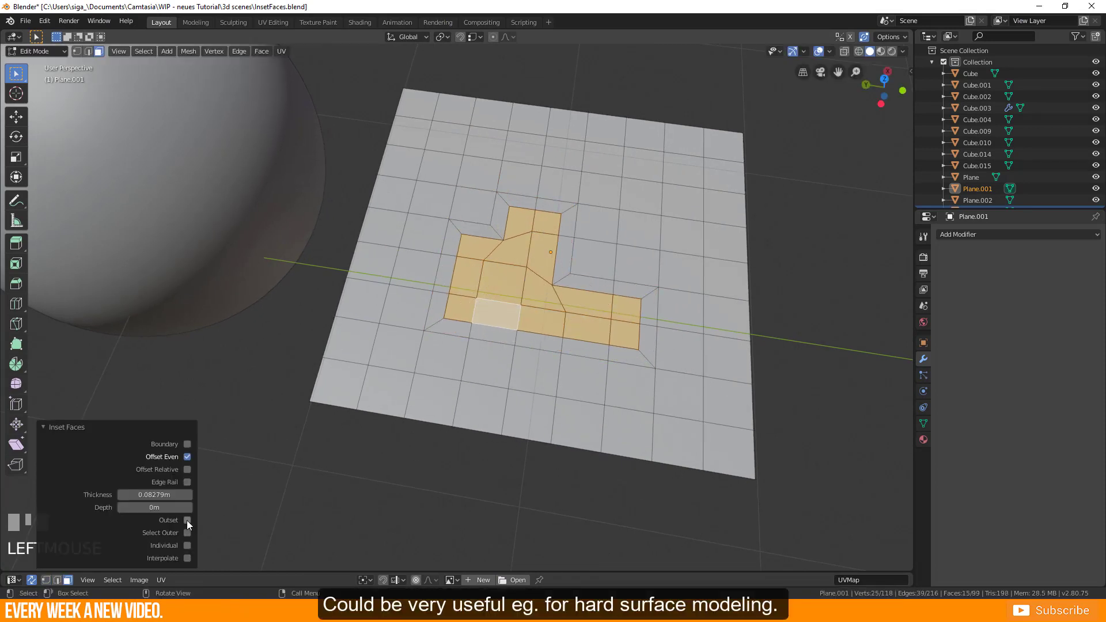
Enable Outset on the plane and sphere insets, returning to Object Mode to see the round groove.
{"action": "left_click", "coordinate": [186, 521]}
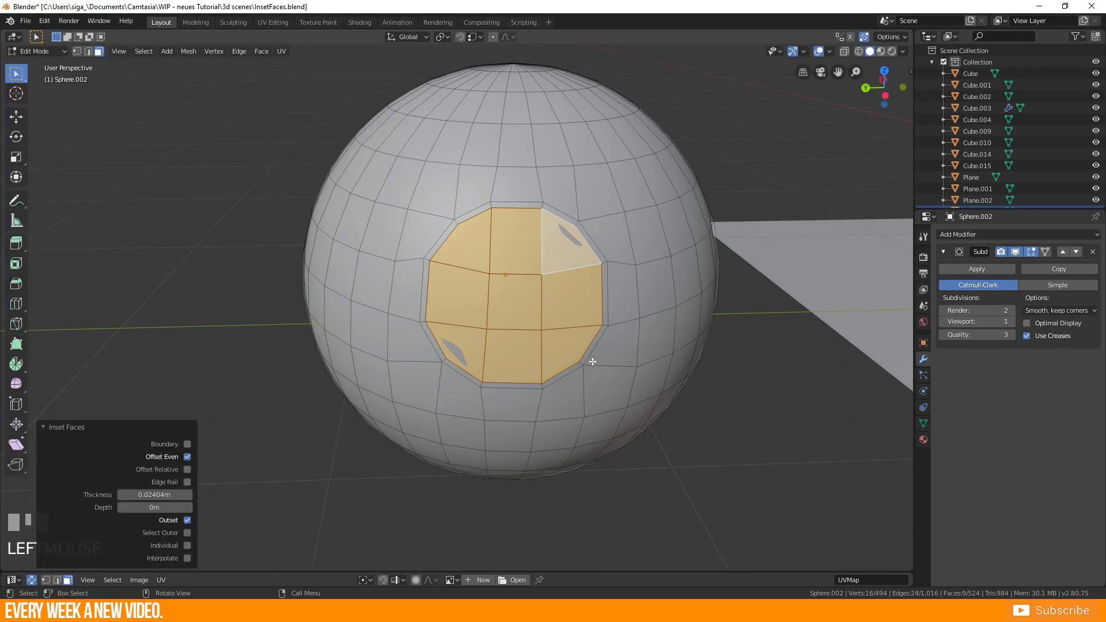
{"action": "left_click_drag", "start_coordinate": [592, 362], "coordinate": [356, 384]}
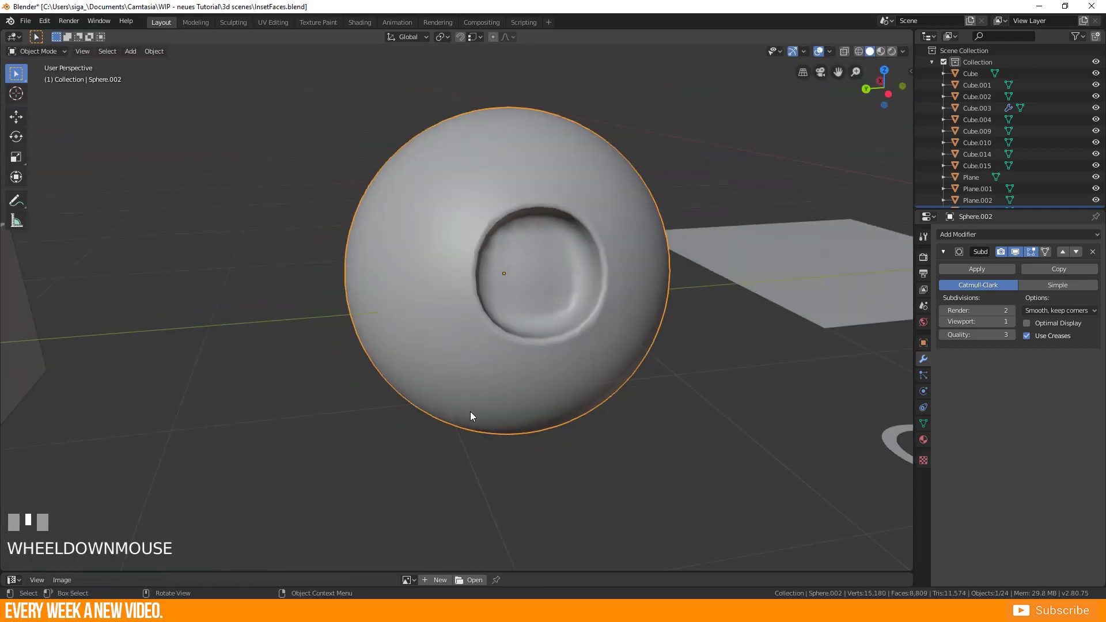
{"action": "key", "text": "Tab"}
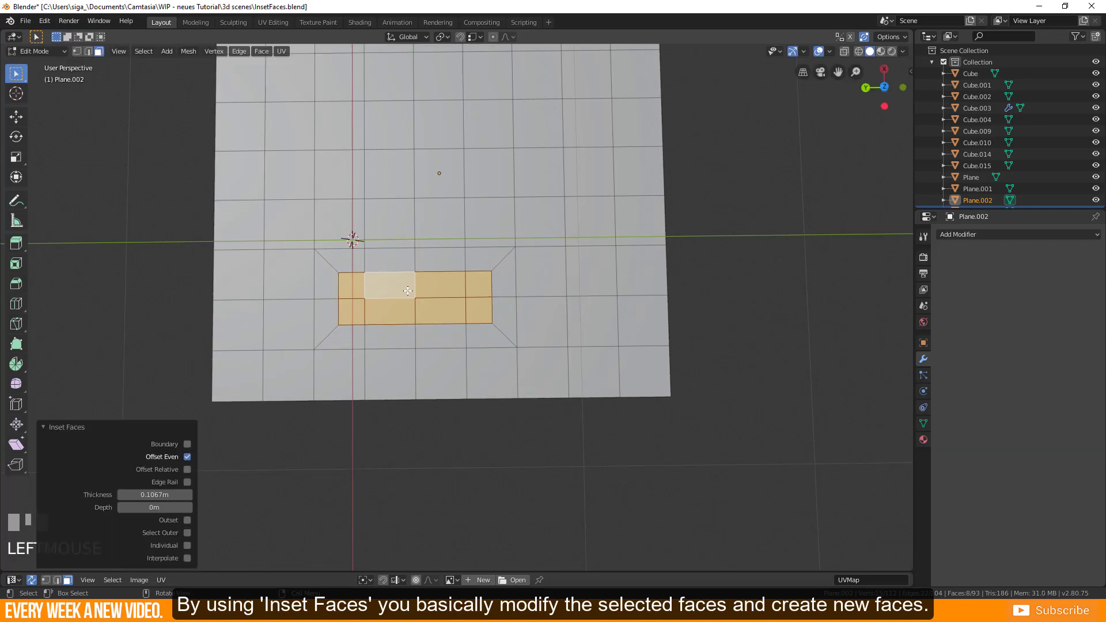
{"action": "mouse_move", "coordinate": [327, 265]}
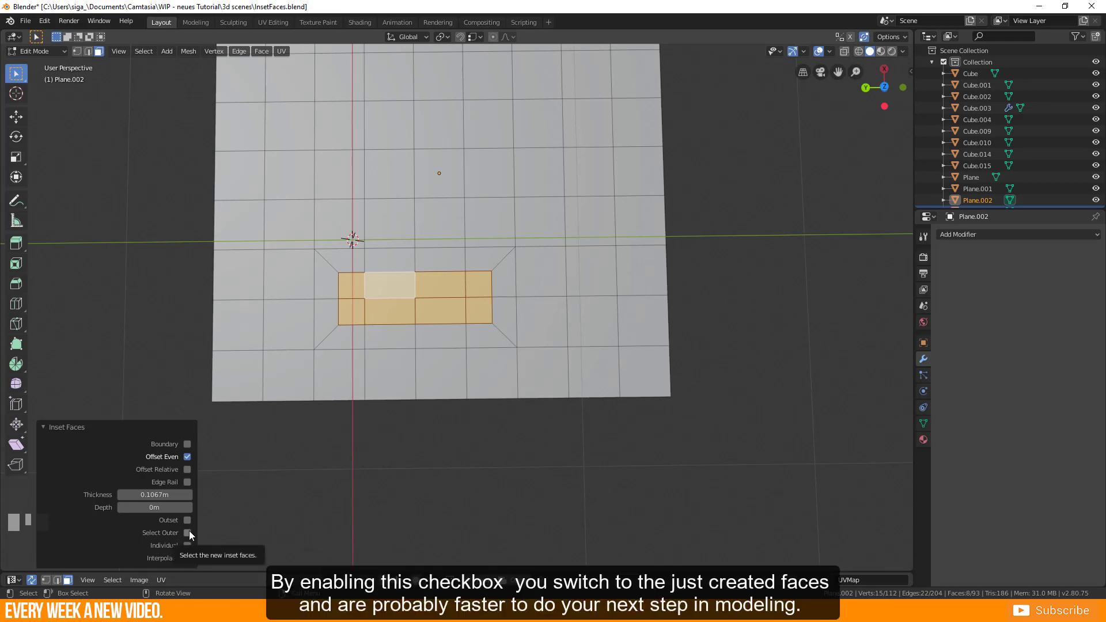
Enable Select Outer so the newly created inset faces become selected.
{"action": "left_click", "coordinate": [186, 532]}
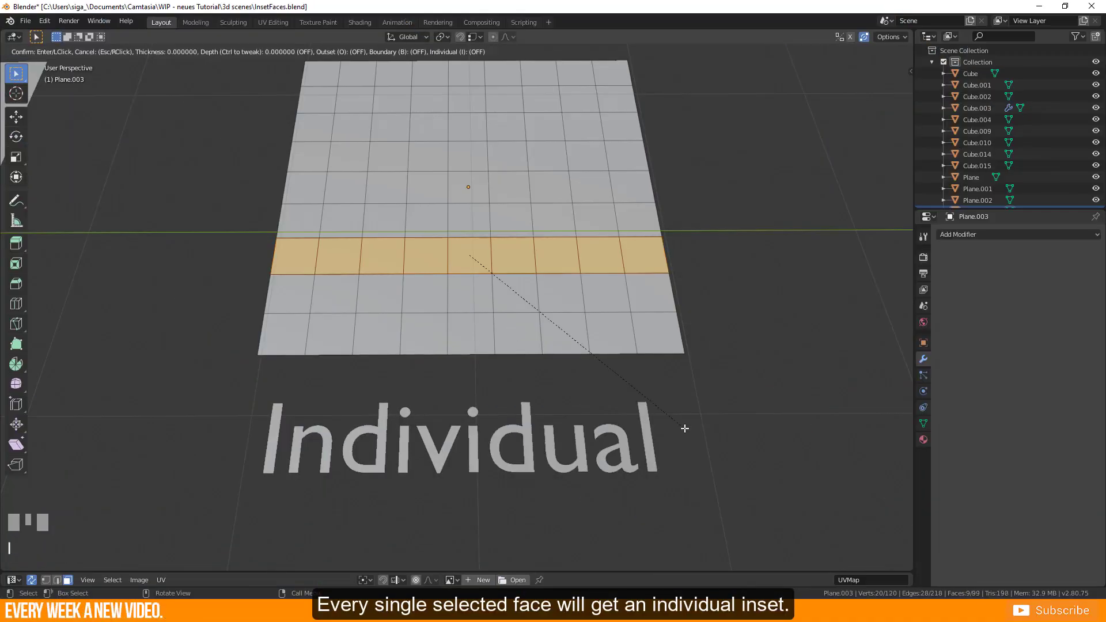
Confirm a 0.05646 m inset on the row and enable Individual so each face insets separately.
{"action": "left_click", "coordinate": [682, 428]}
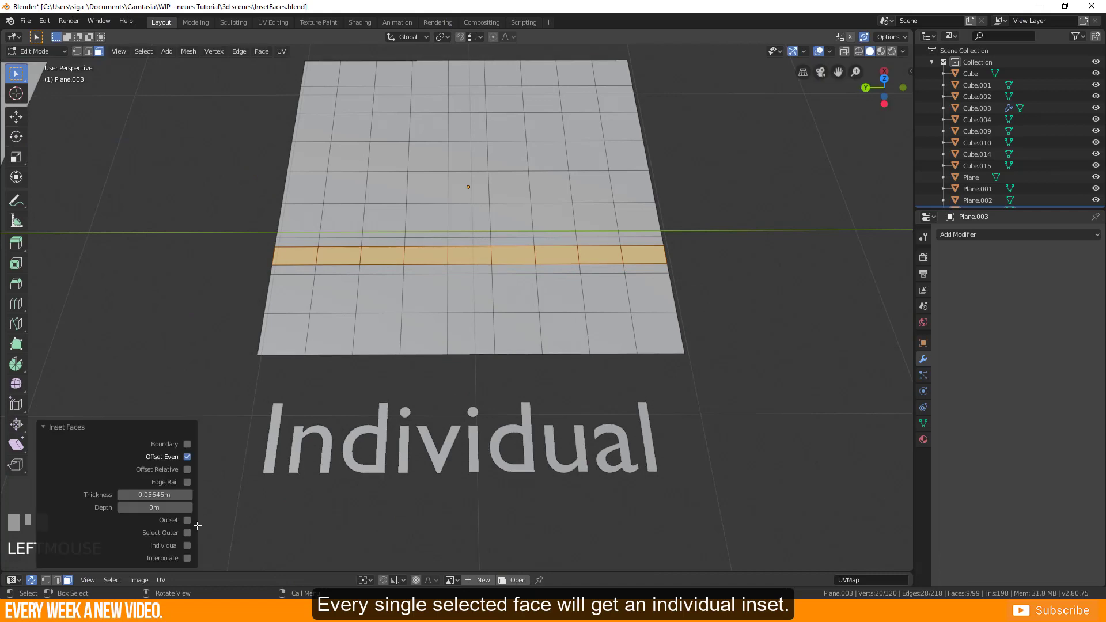
{"action": "left_click", "coordinate": [187, 544]}
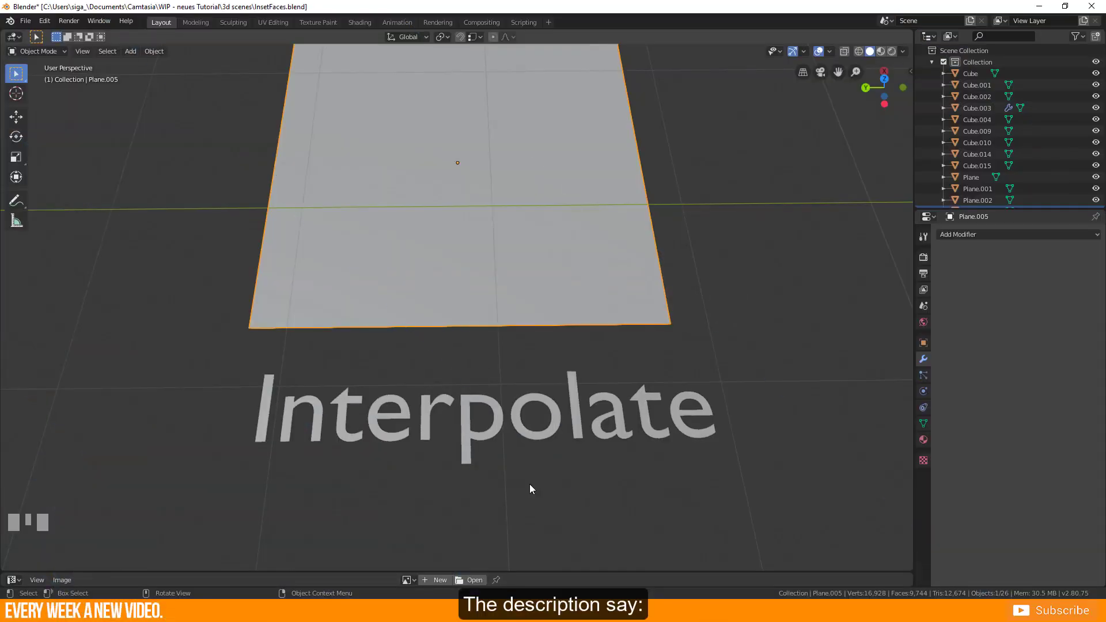
In Edit Mode, inset the row individually at 0.05446 m, toggling Interpolate off and back on to compare UVs.
{"action": "key", "text": "Tab"}
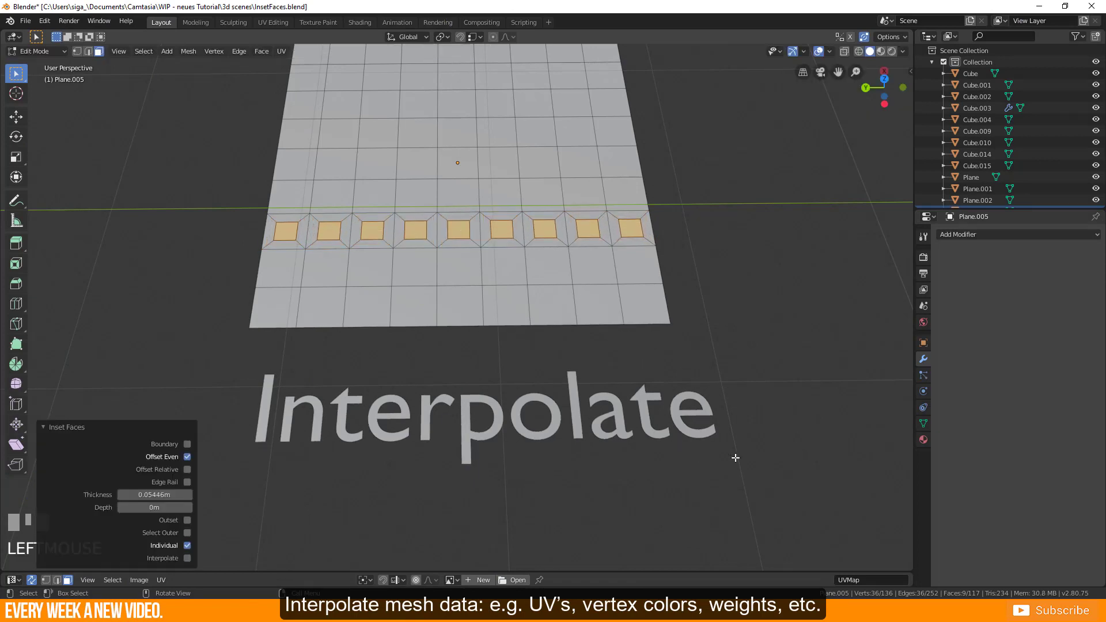
{"action": "left_click", "coordinate": [187, 557]}
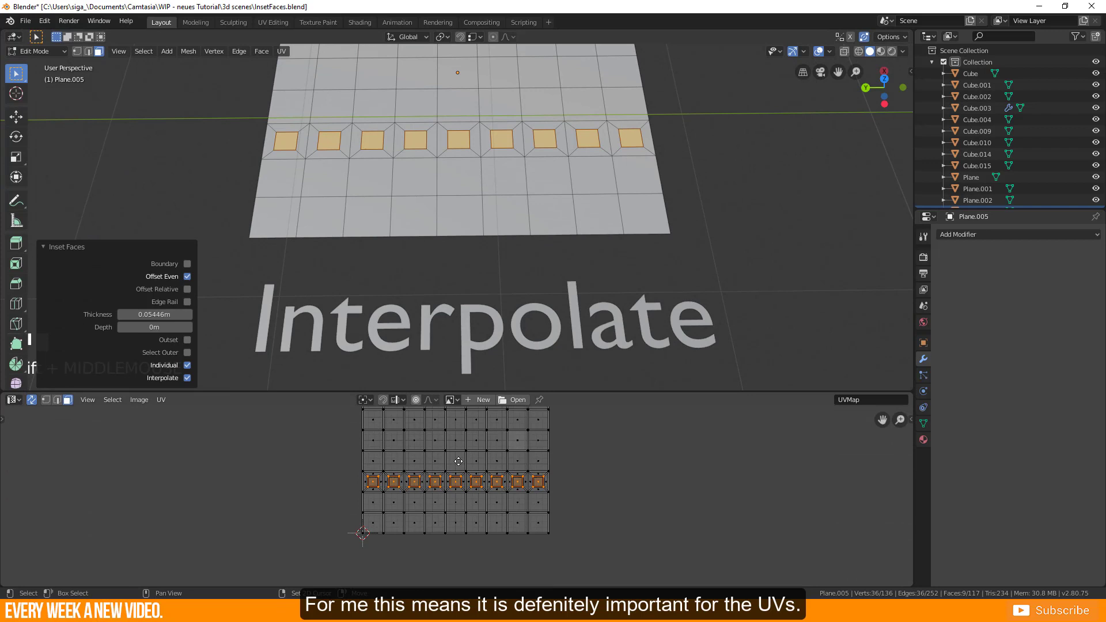
{"action": "left_click", "coordinate": [187, 377]}
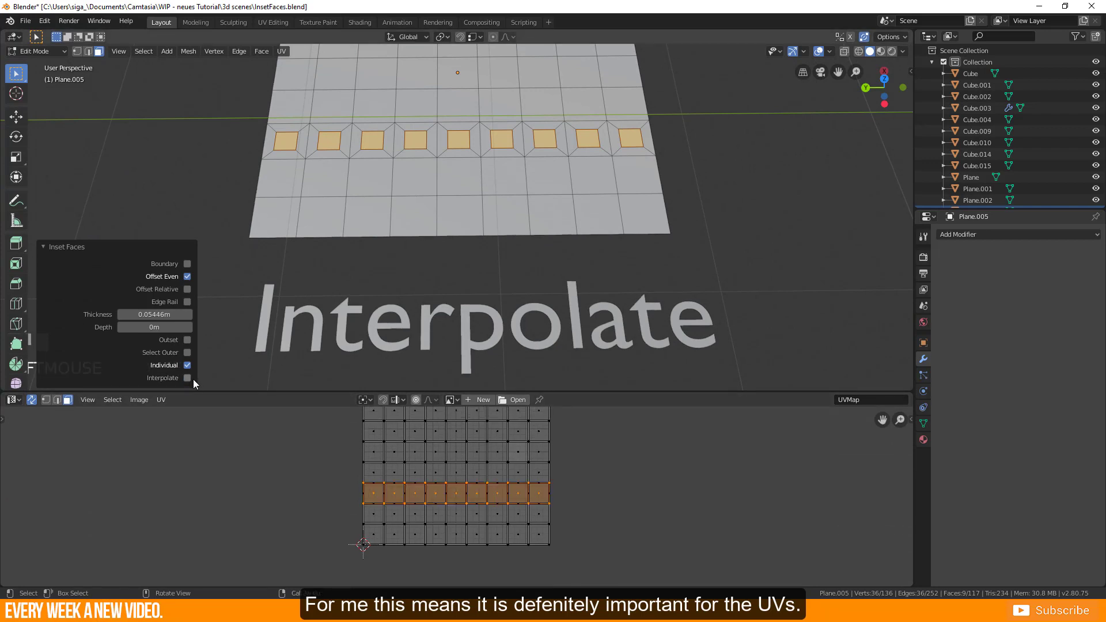
{"action": "left_click", "coordinate": [187, 378]}
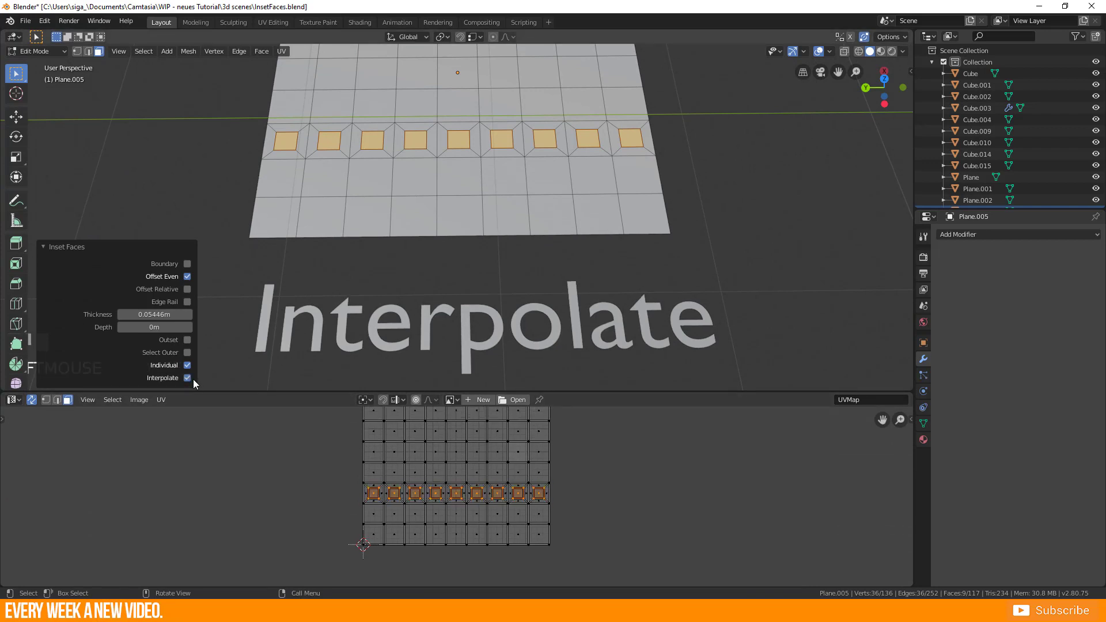